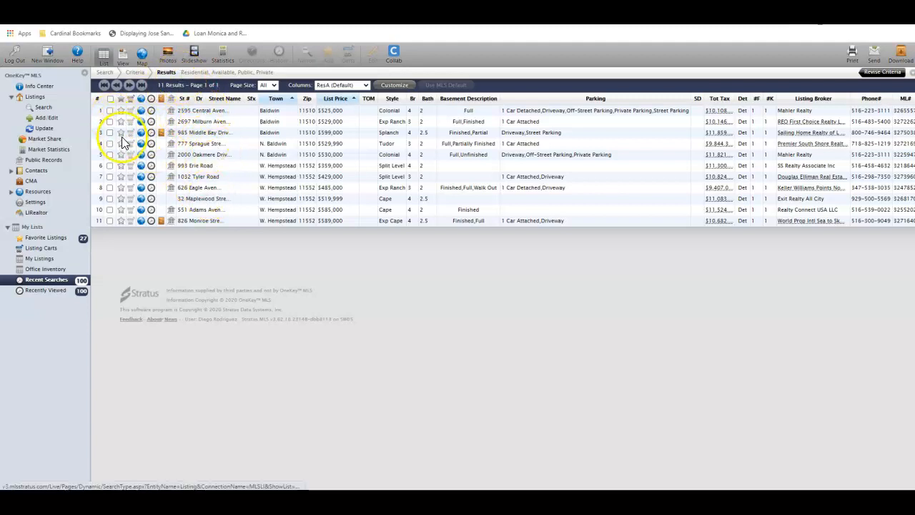
# Check the $599,000 Baldwin listing and open the results in detail view
pyautogui.click(112, 131)
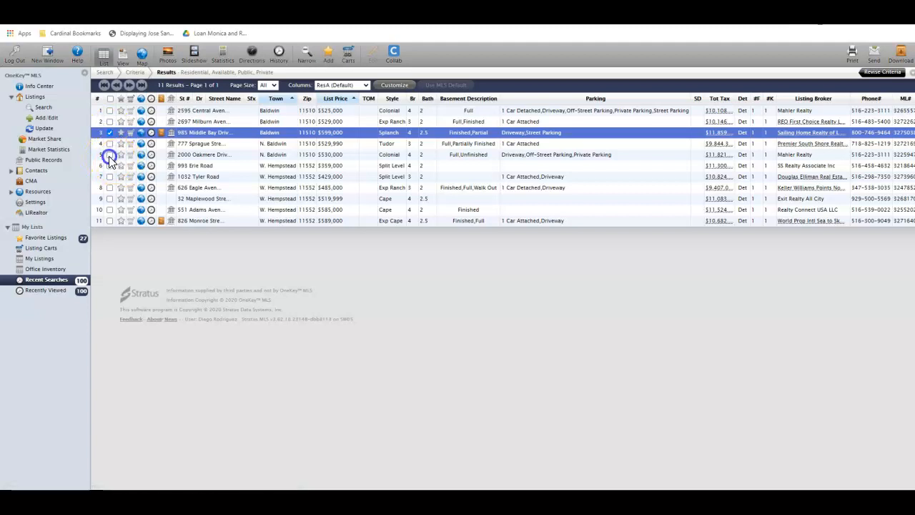
pyautogui.click(110, 155)
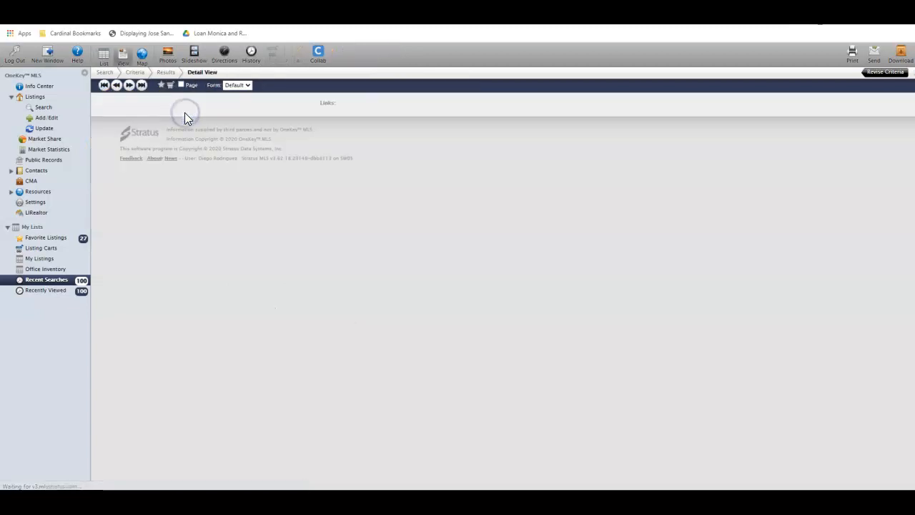
# Page through each listing's Broker Full detail view until reaching page 11 of 11
pyautogui.click(129, 86)
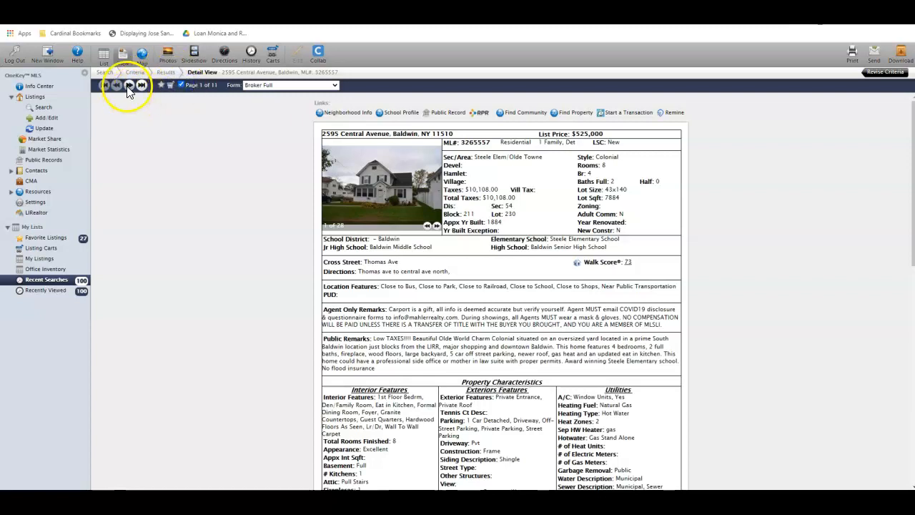
pyautogui.click(129, 85)
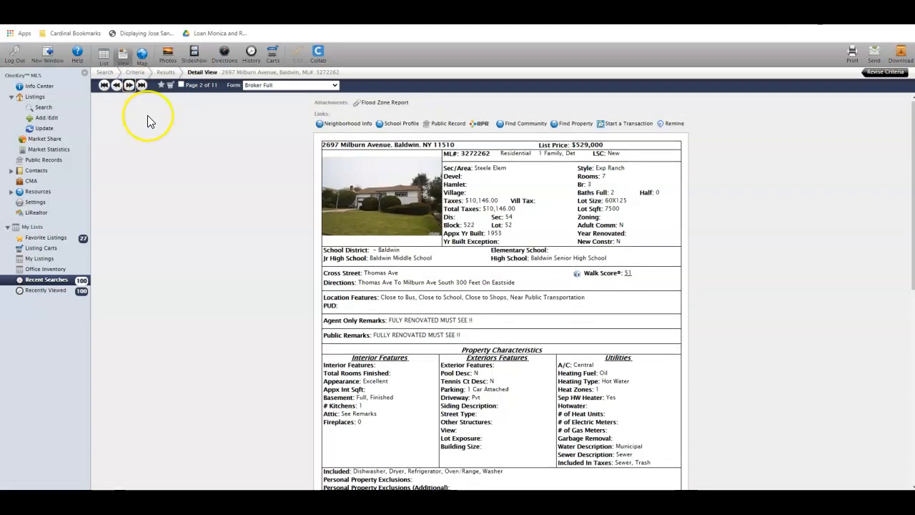
pyautogui.scroll(-3)
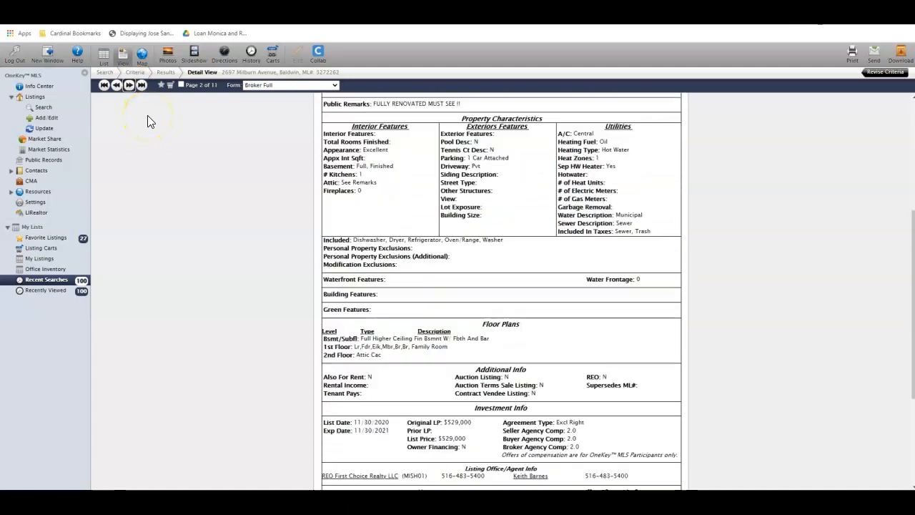
pyautogui.scroll(3)
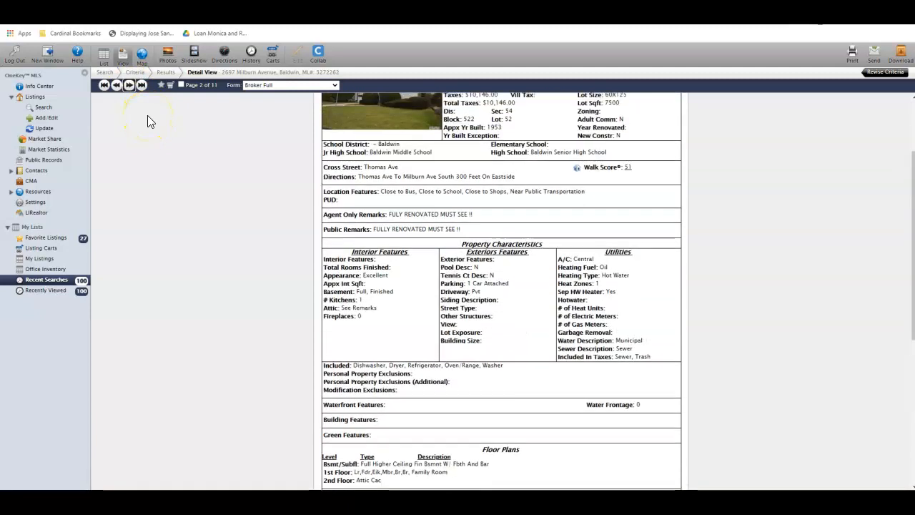
pyautogui.click(117, 84)
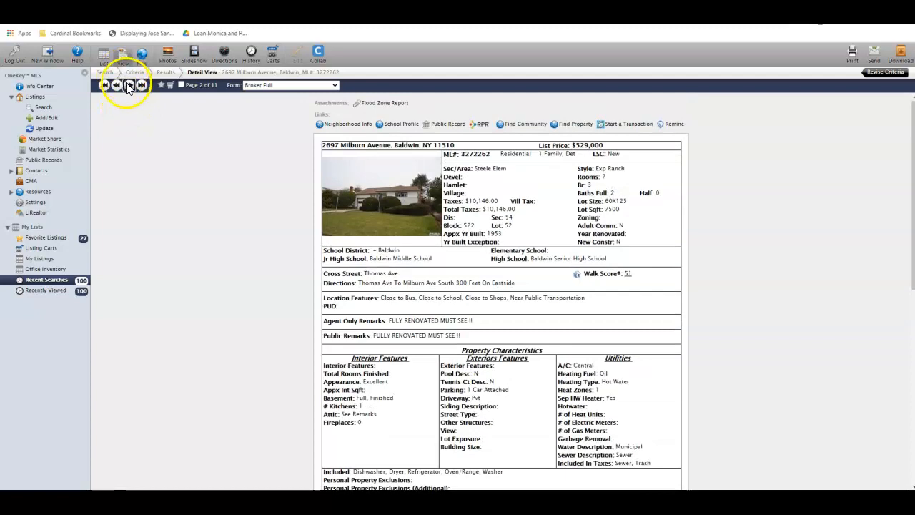
pyautogui.click(129, 86)
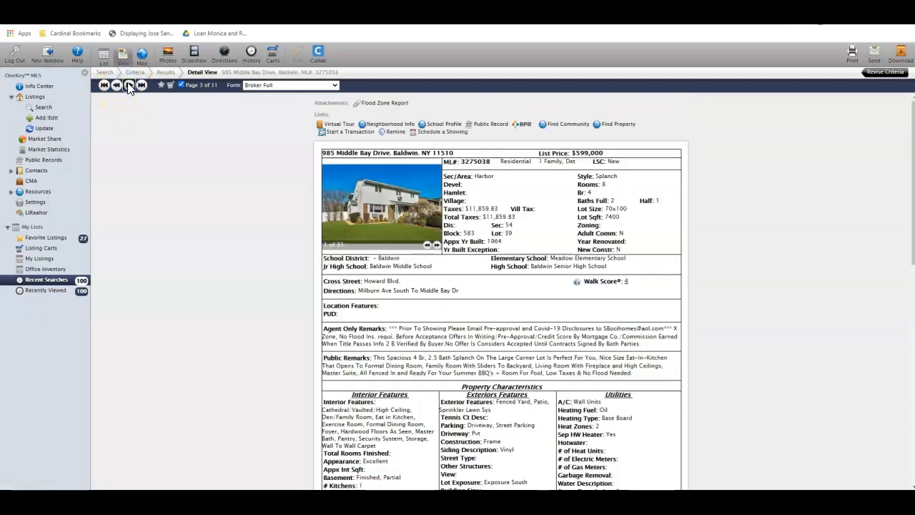
pyautogui.click(128, 86)
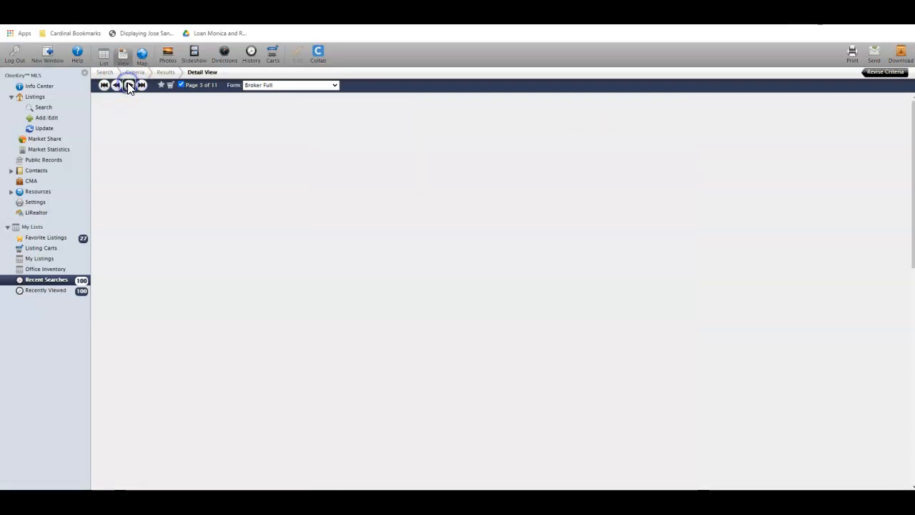
pyautogui.click(129, 86)
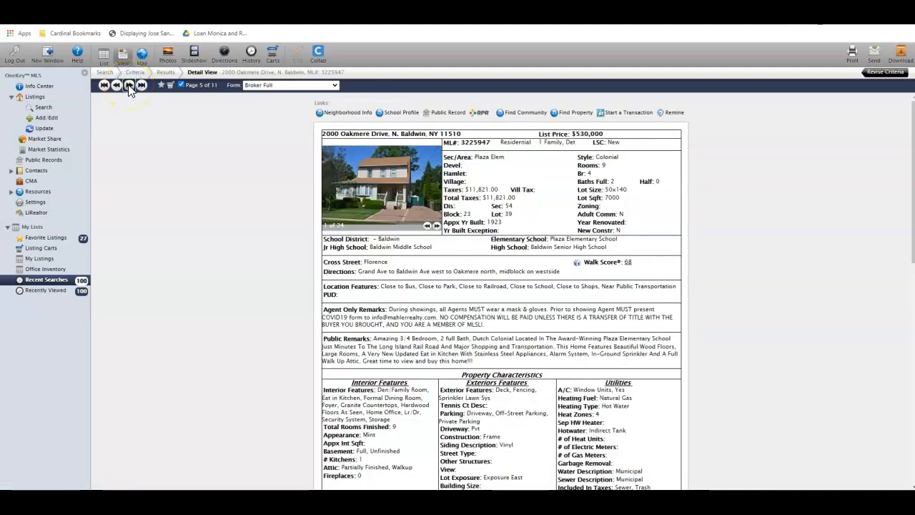
pyautogui.click(129, 85)
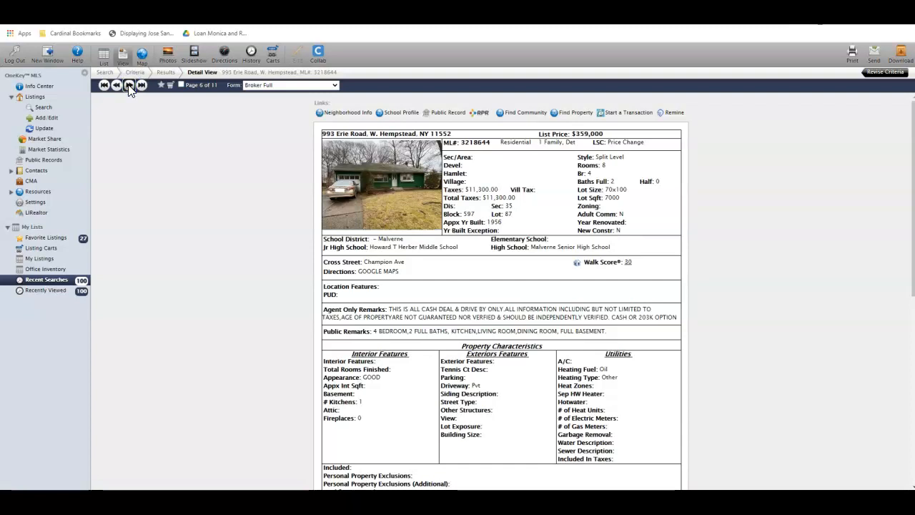
pyautogui.click(129, 86)
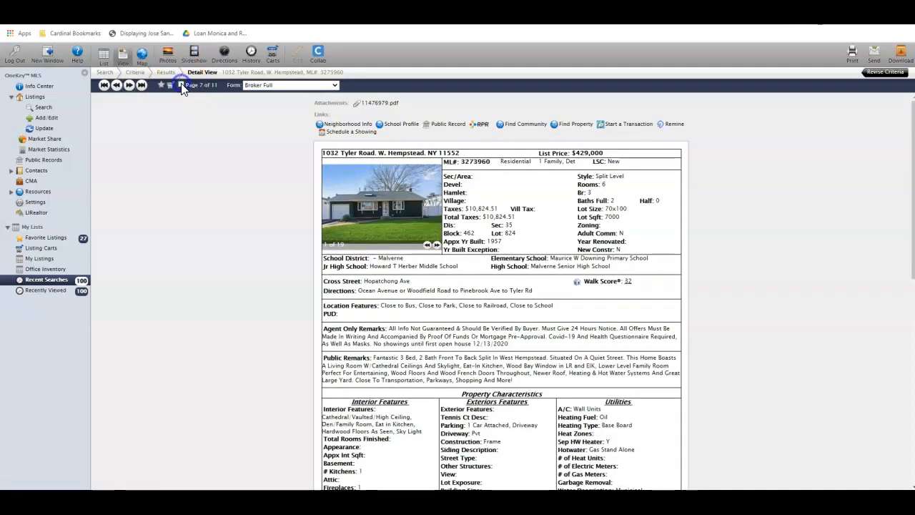
pyautogui.click(128, 85)
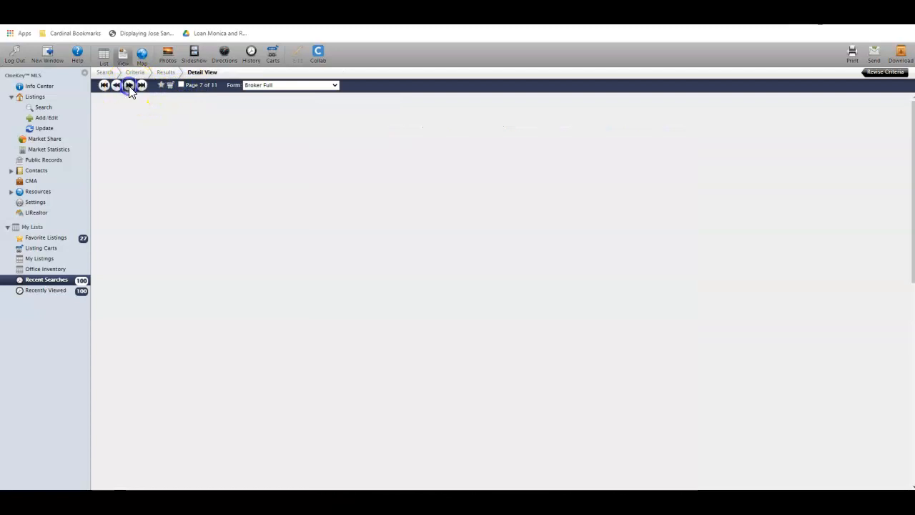
pyautogui.click(129, 86)
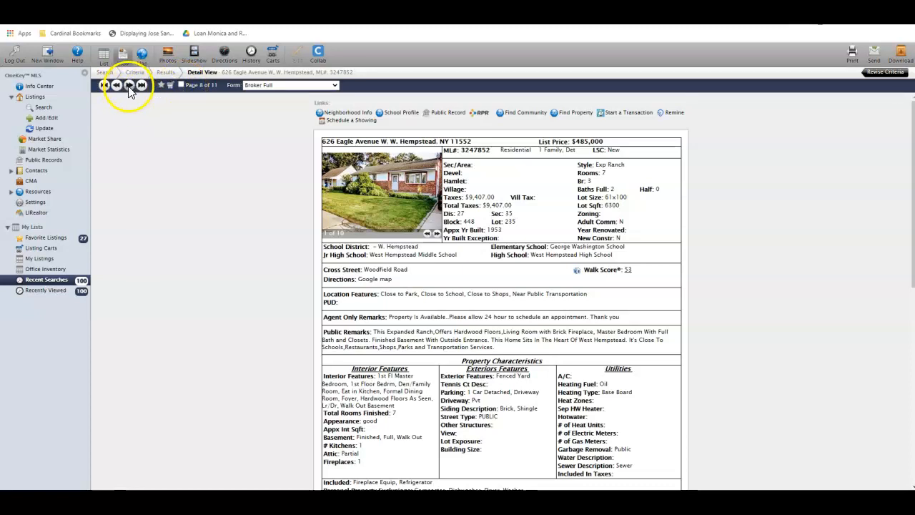
pyautogui.click(129, 86)
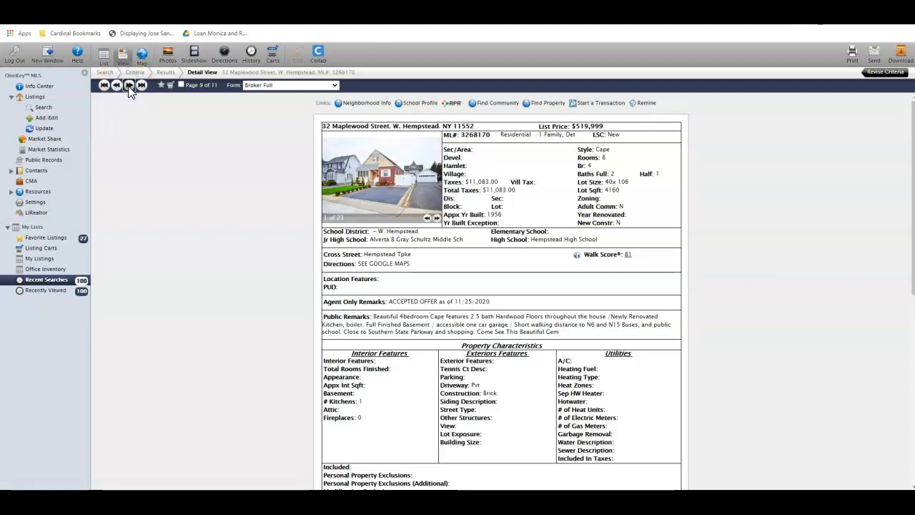
pyautogui.click(129, 86)
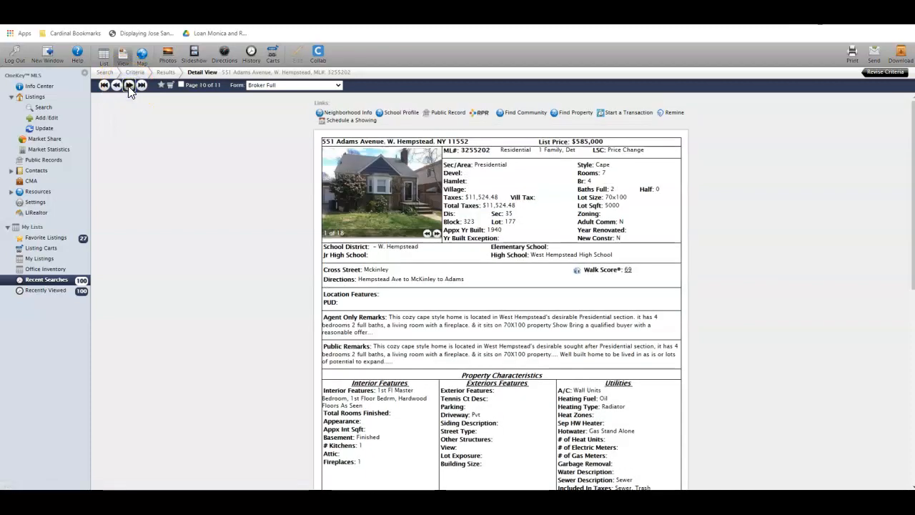
pyautogui.click(129, 86)
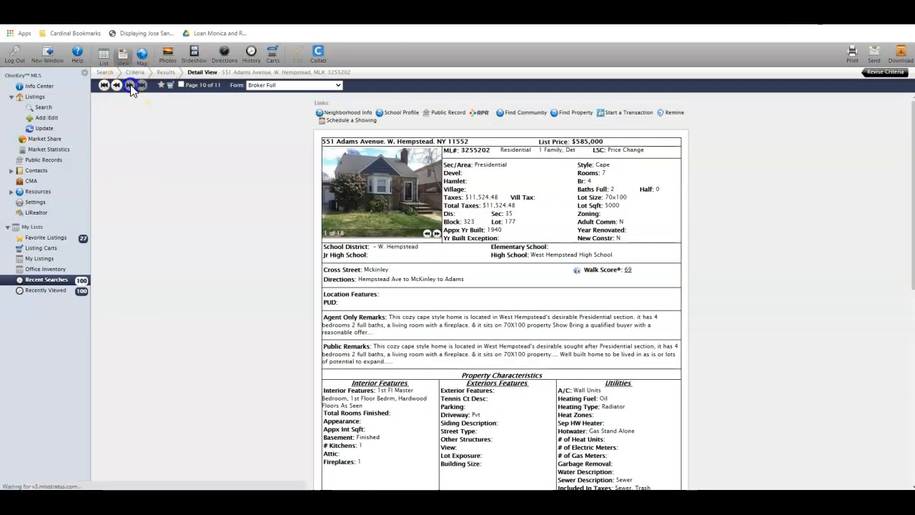
pyautogui.click(130, 86)
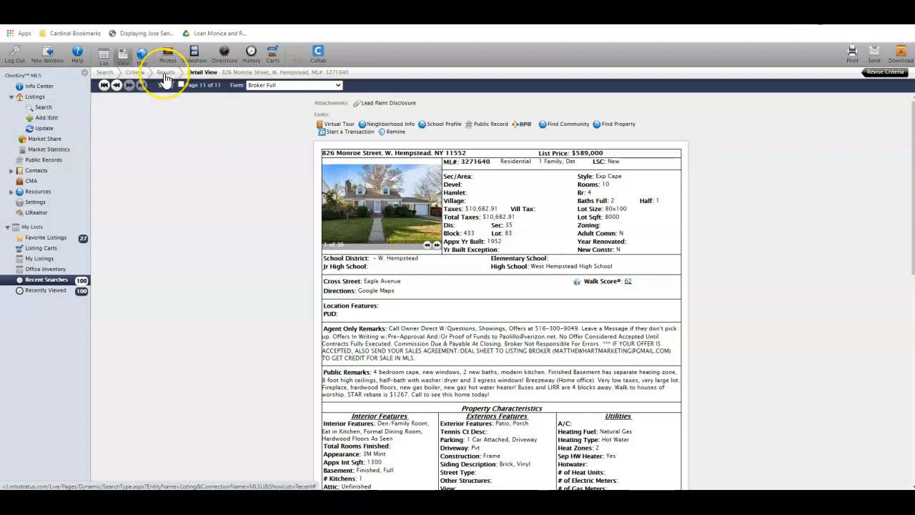
# Return to the 11-result list and start emailing the three checked listings
pyautogui.click(166, 72)
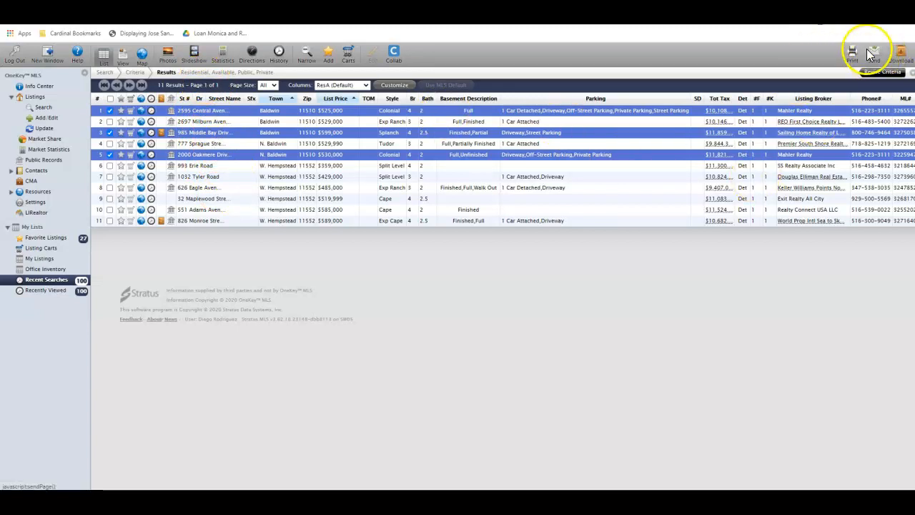
pyautogui.click(873, 51)
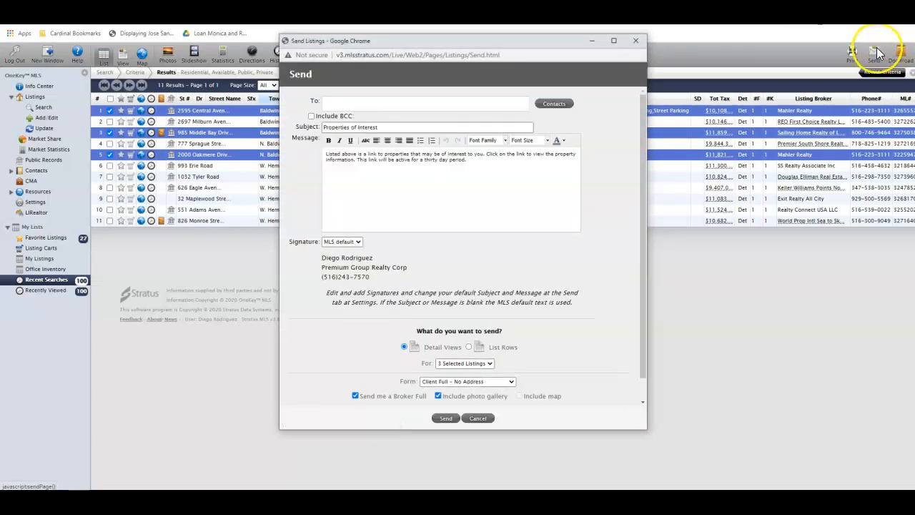
pyautogui.moveTo(775, 88)
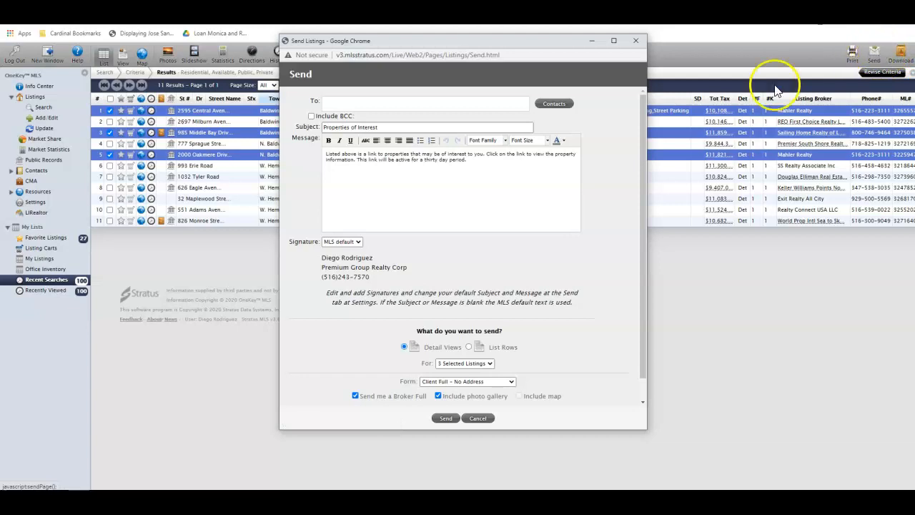
pyautogui.moveTo(517, 106)
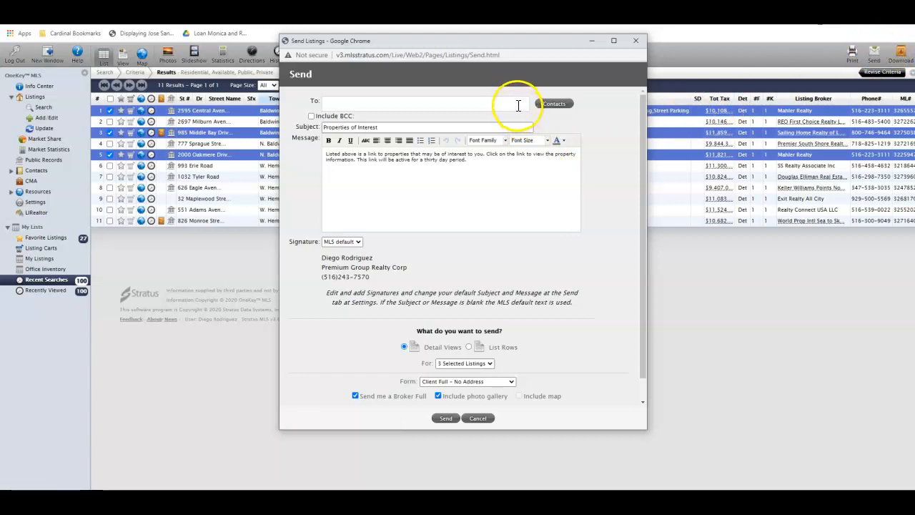
# Begin entering a recipient in the To field of the Send Listings form
pyautogui.click(422, 103)
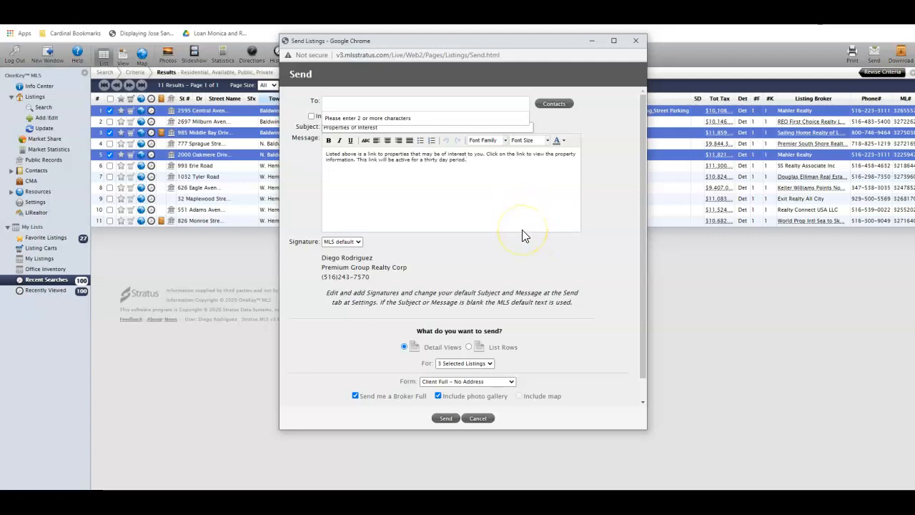
pyautogui.scroll(3)
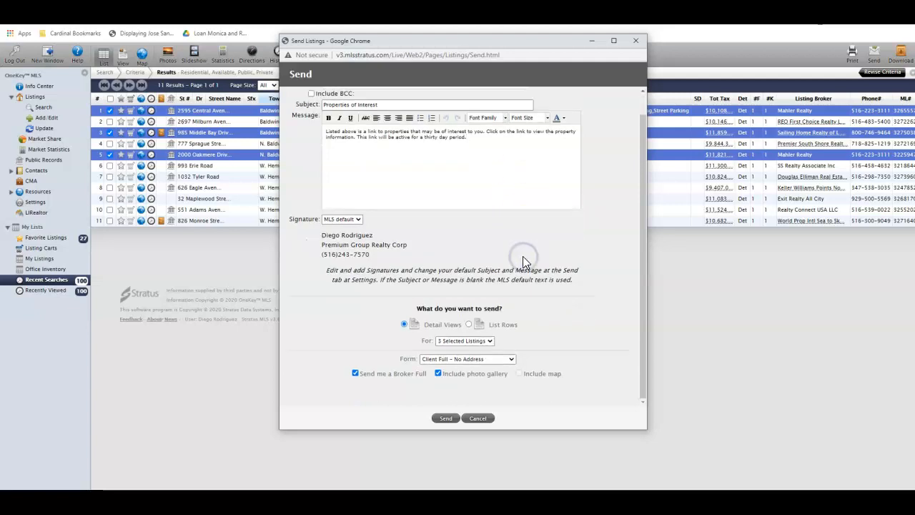
pyautogui.click(489, 340)
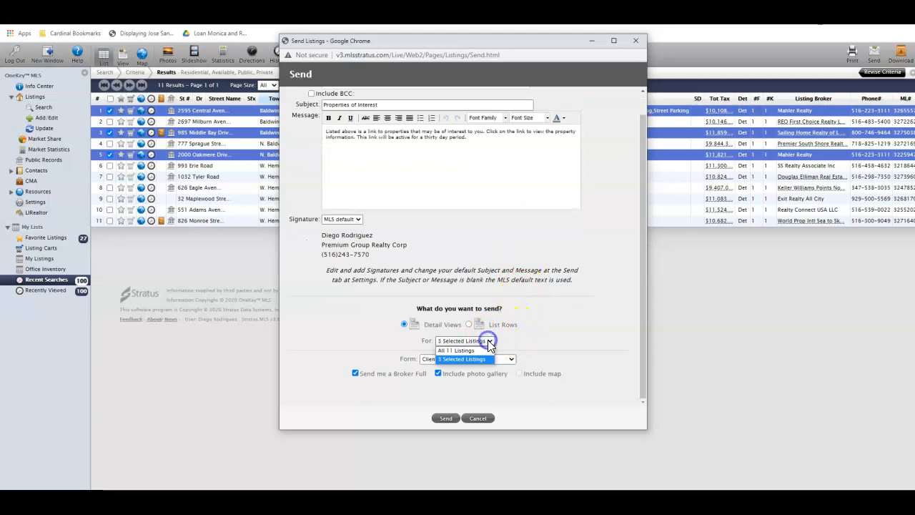
pyautogui.moveTo(454, 350)
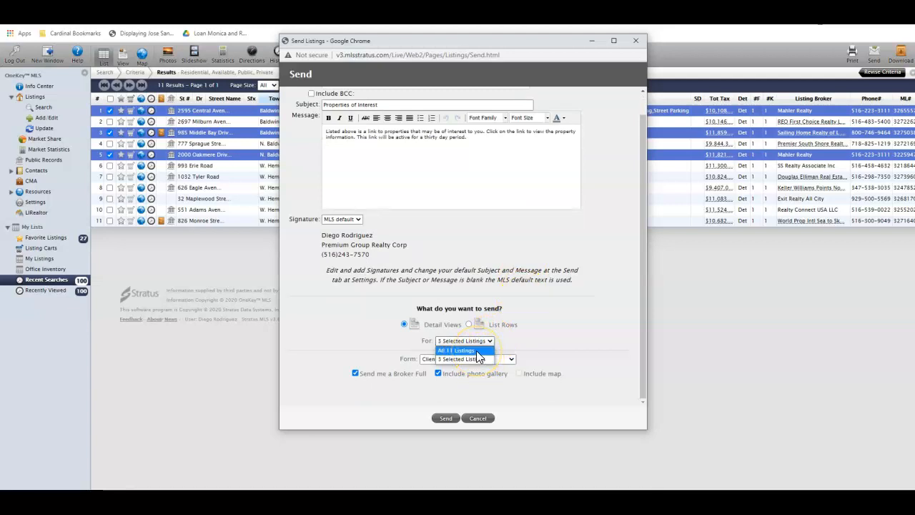
pyautogui.click(456, 349)
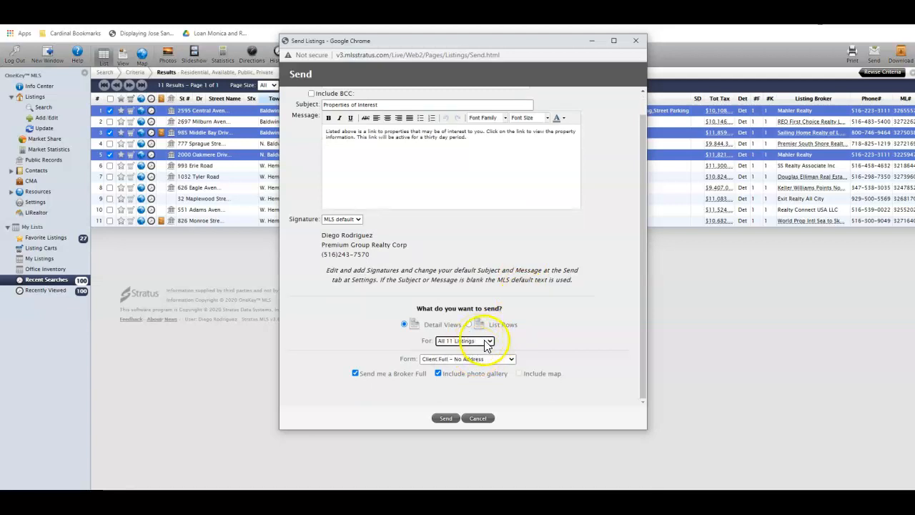
pyautogui.click(489, 341)
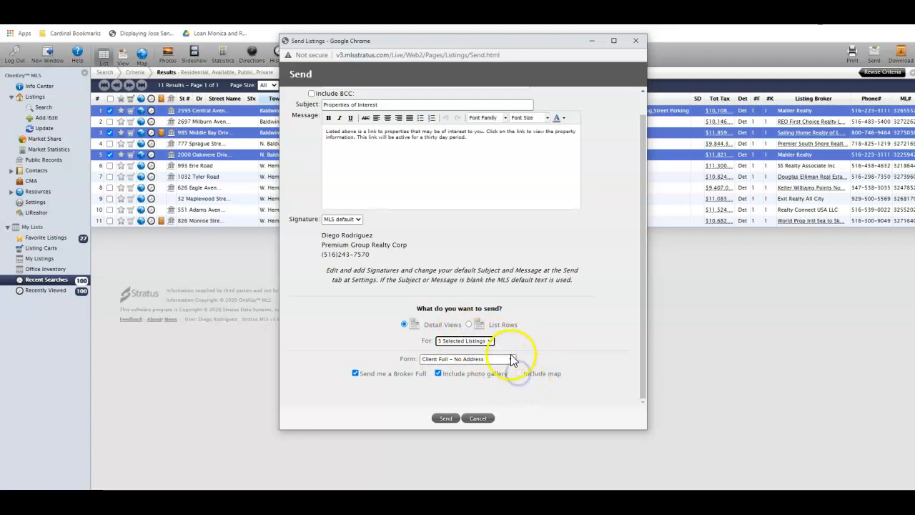
pyautogui.moveTo(400, 378)
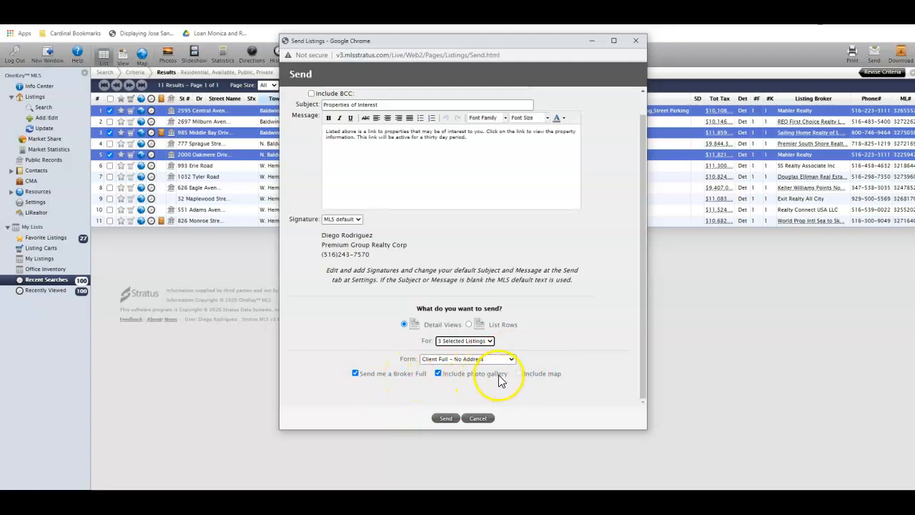
pyautogui.moveTo(522, 377)
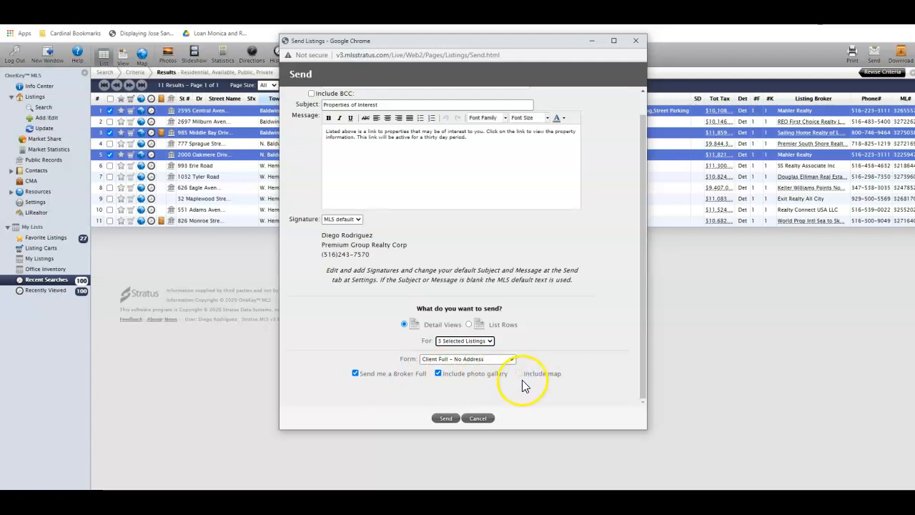
pyautogui.moveTo(513, 369)
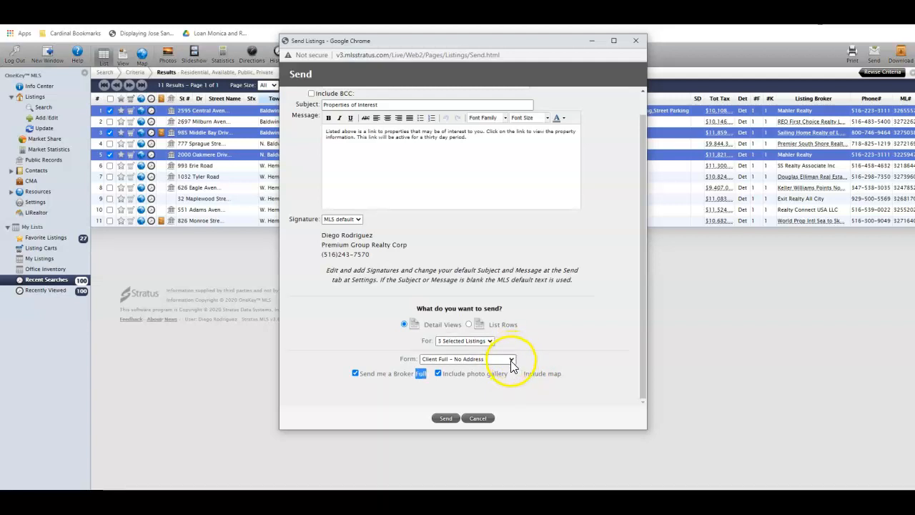
# Set the report format to Customer Full With Photos
pyautogui.click(512, 359)
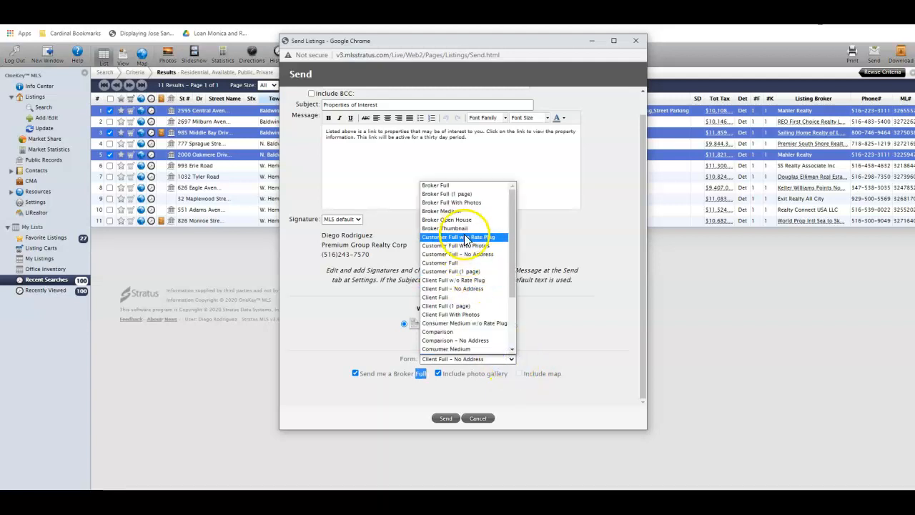
pyautogui.click(458, 246)
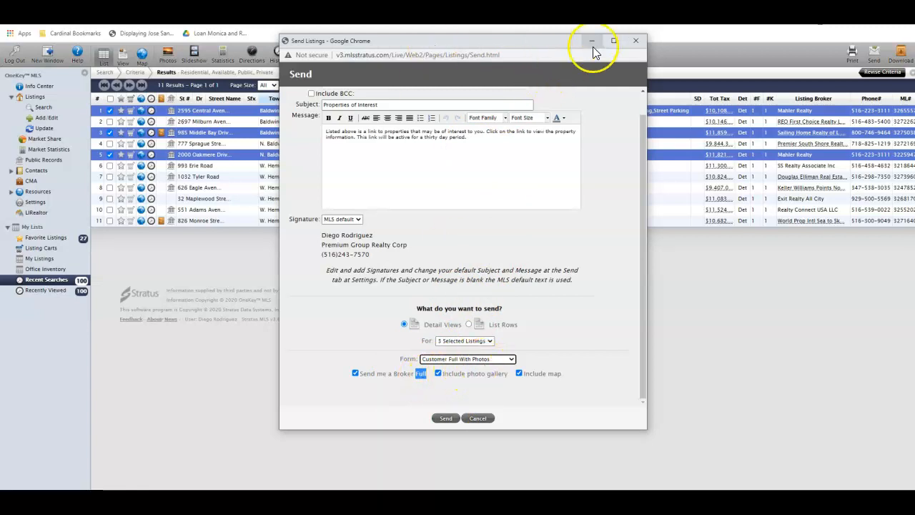
pyautogui.moveTo(635, 41)
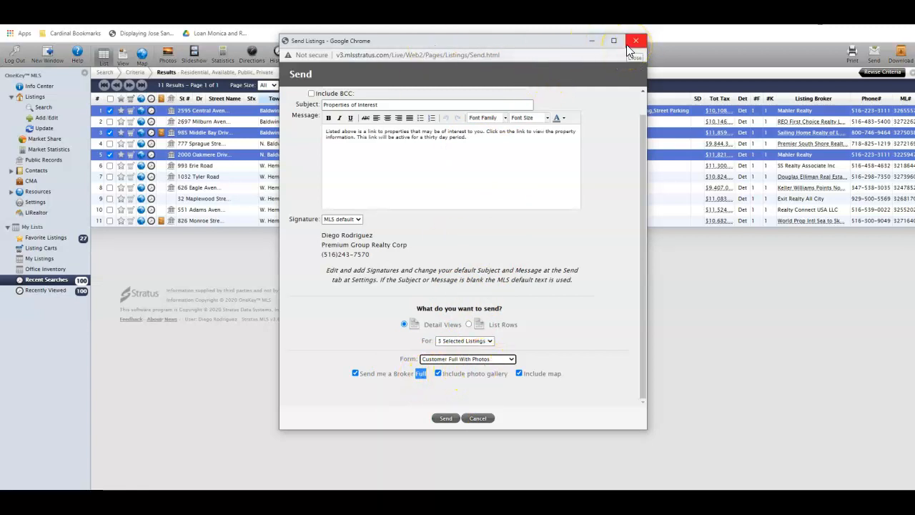